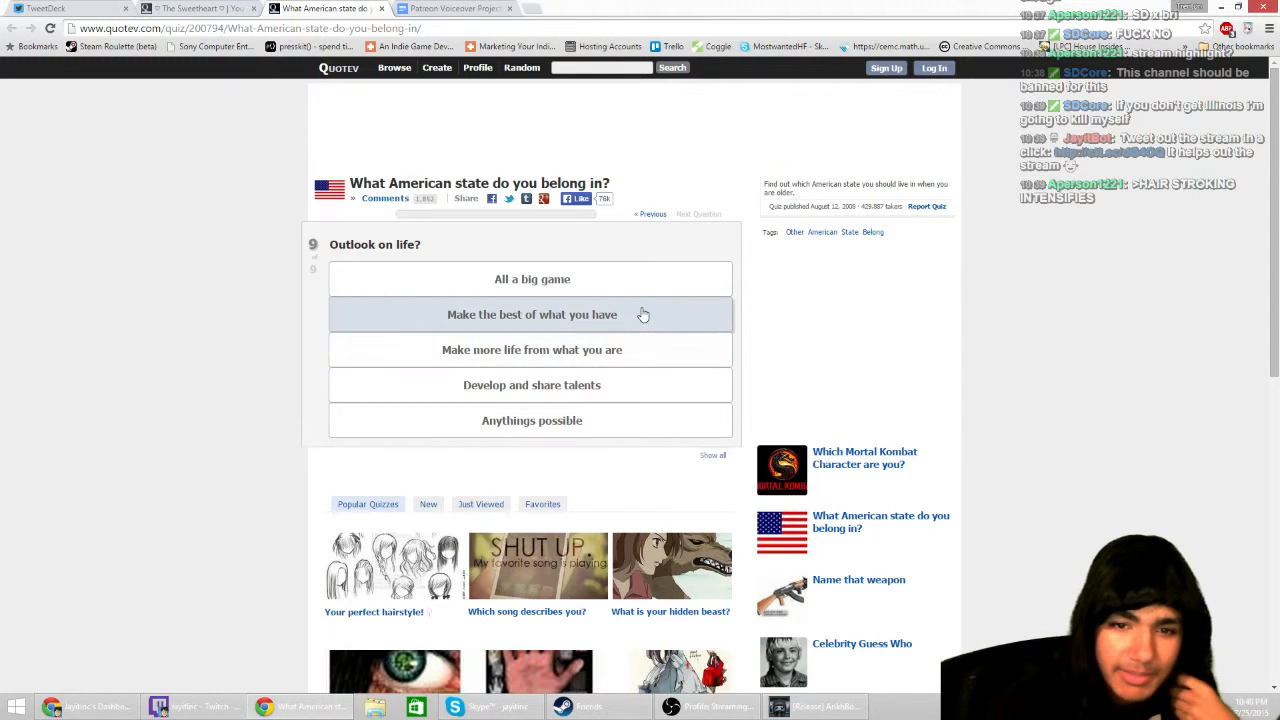
# Answer the outlook on life question with 'Make the best of what you have'
pyautogui.click(532, 314)
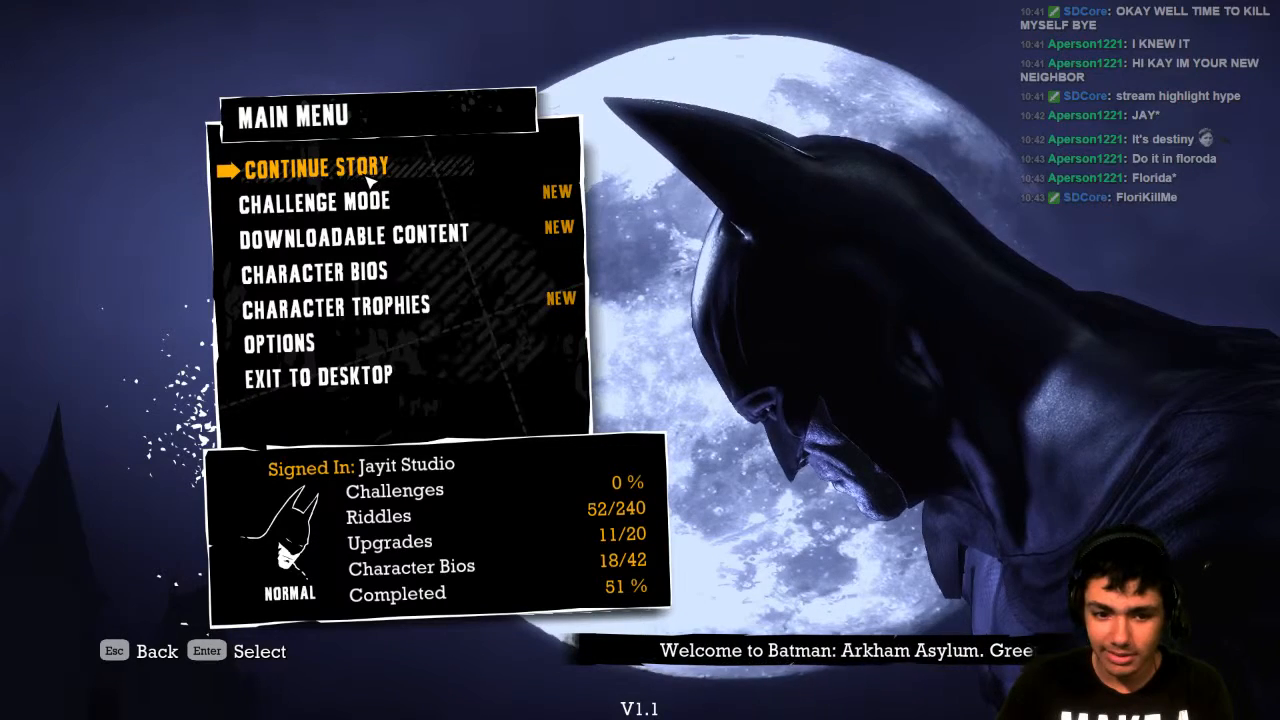
# Visit the Options entry, return to the main menu and browse its other choices
pyautogui.press('down')
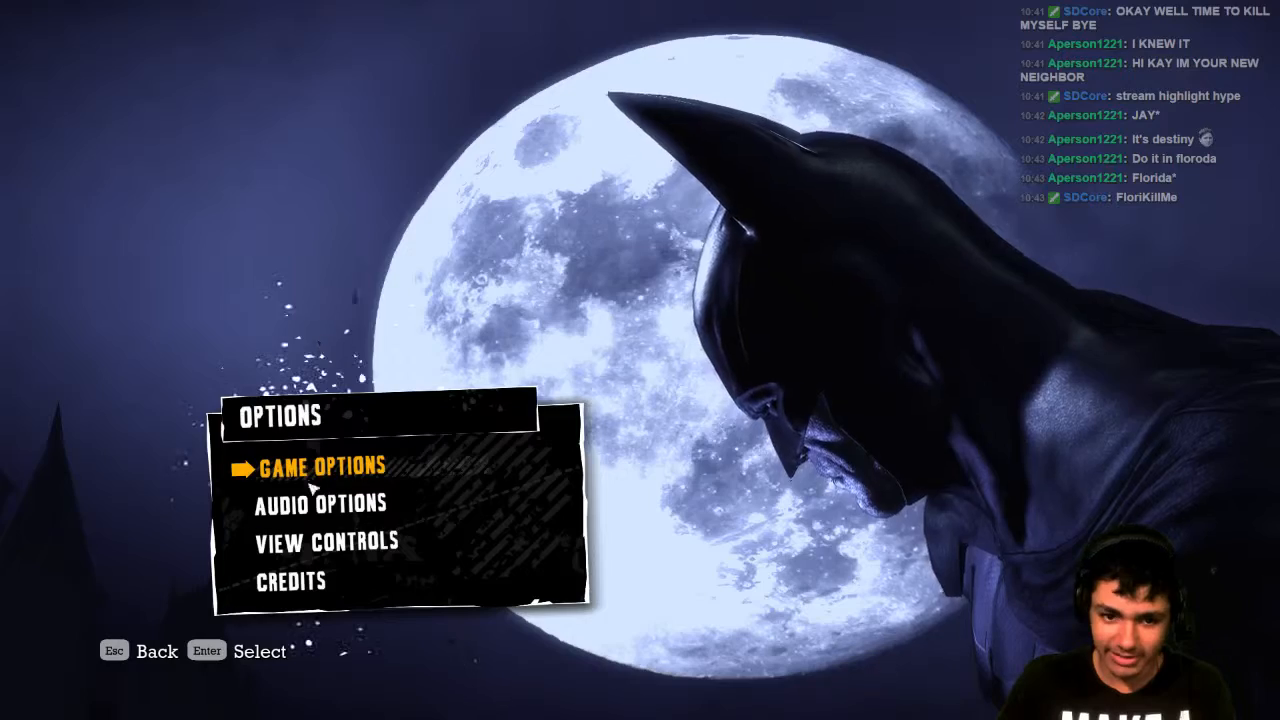
pyautogui.press('Enter')
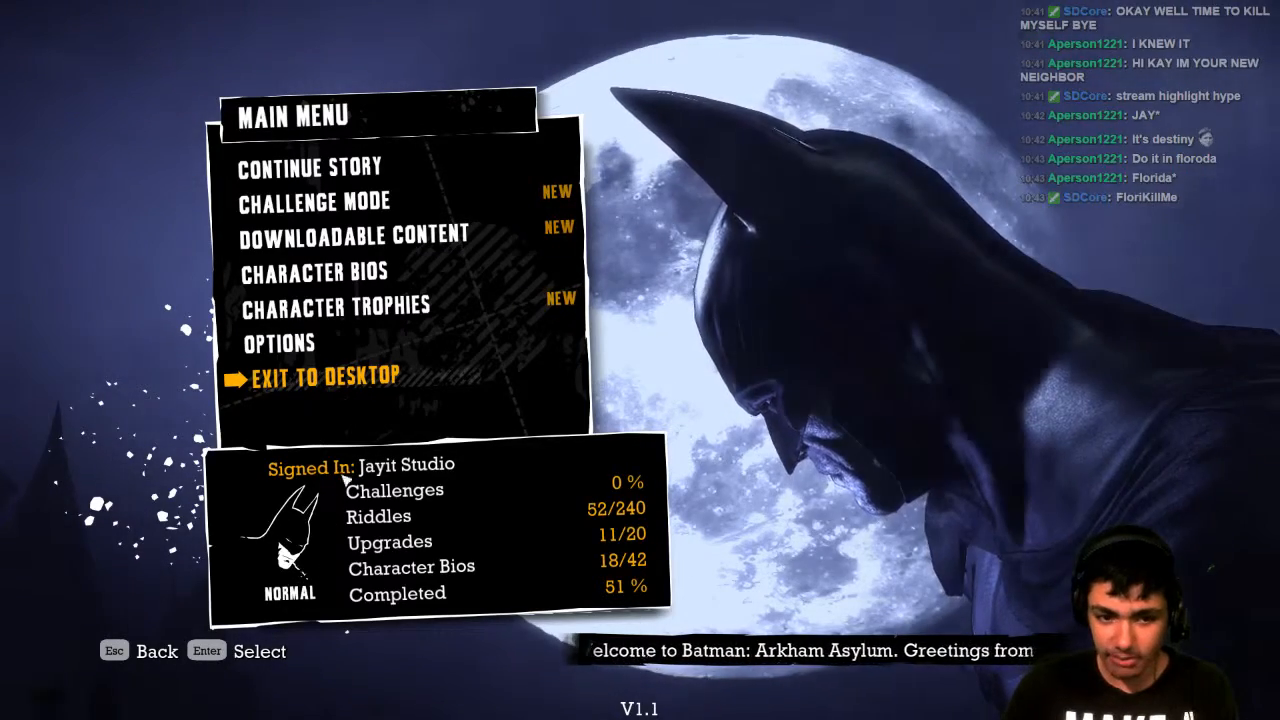
pyautogui.press('Up')
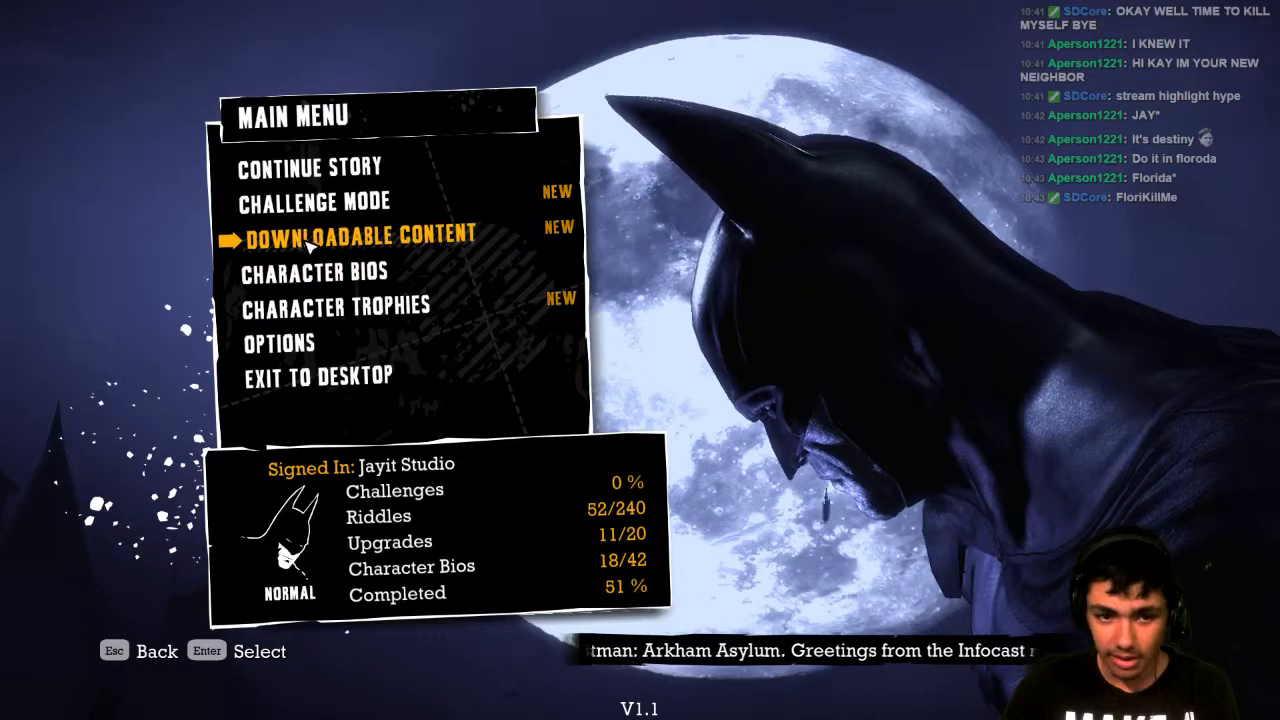
pyautogui.press('up')
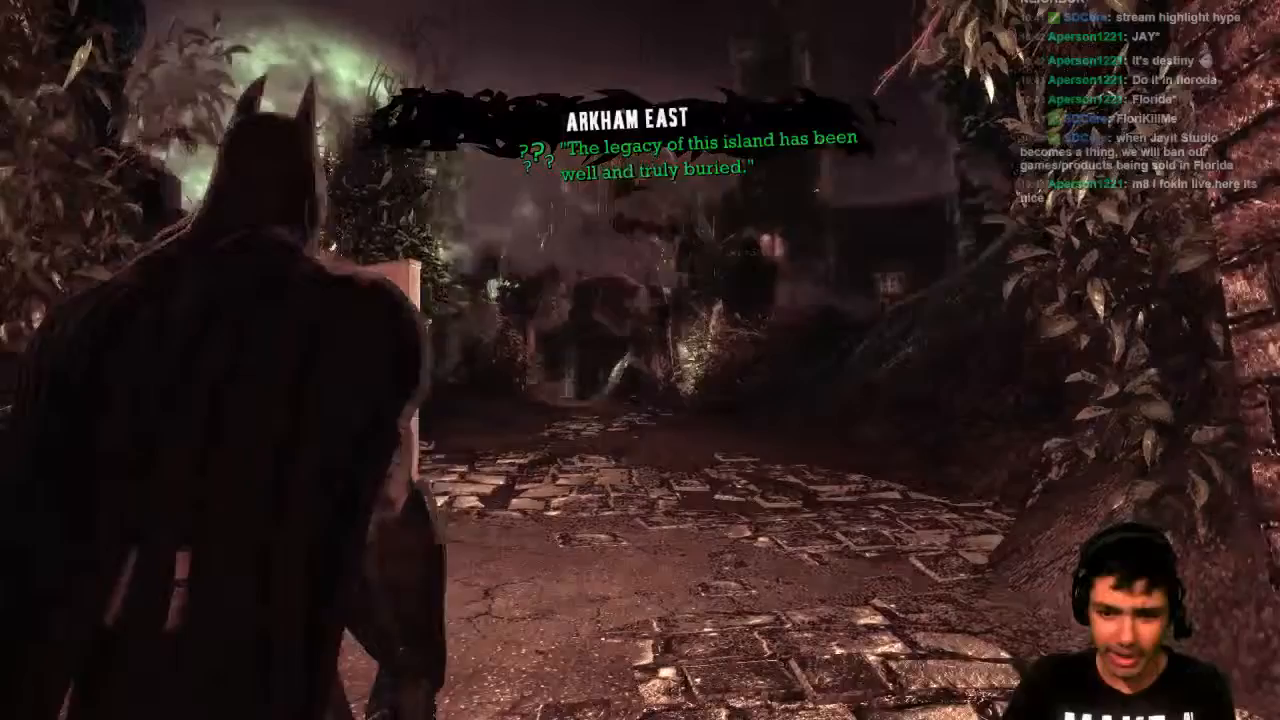
pyautogui.press('Tab')
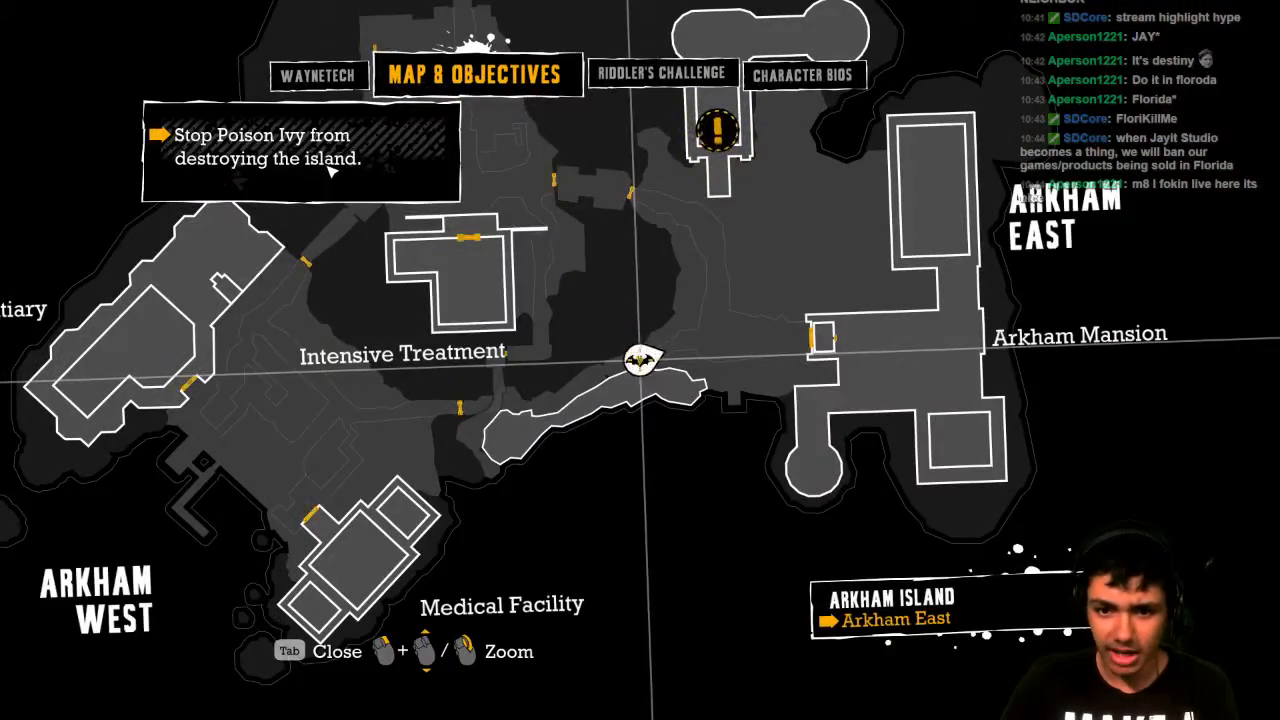
pyautogui.press('Tab')
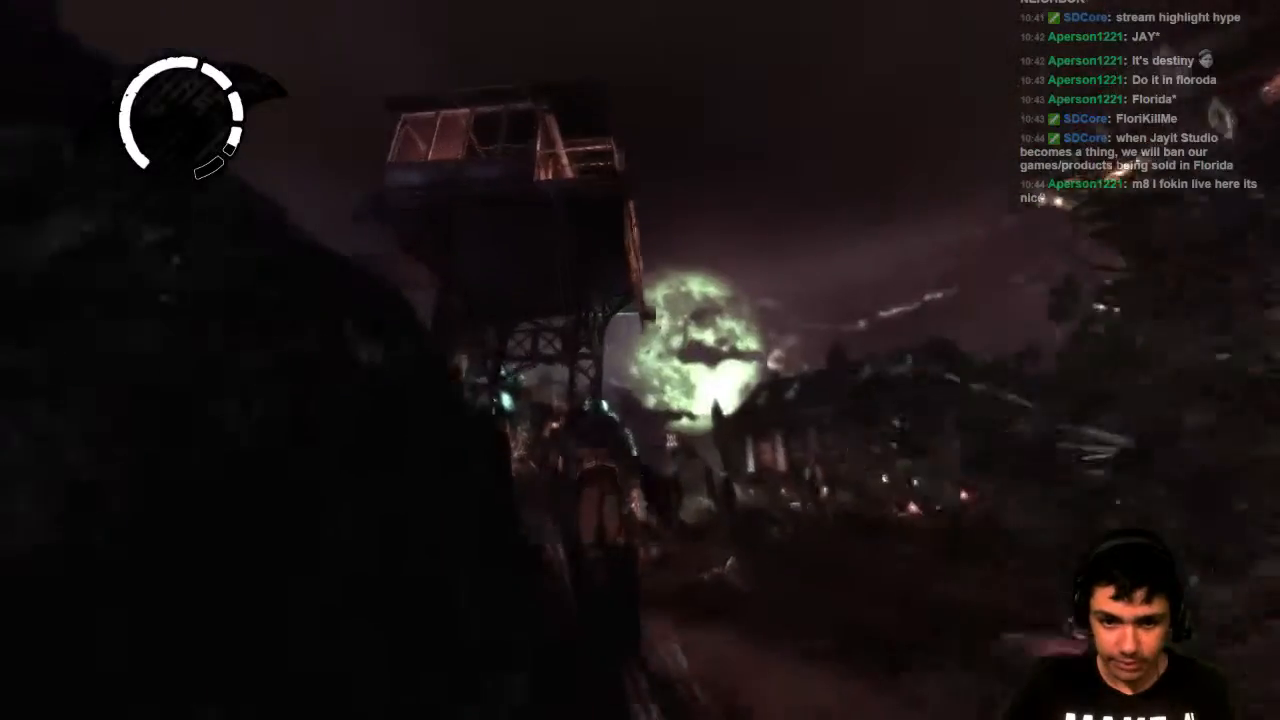
pyautogui.moveTo(640, 360)
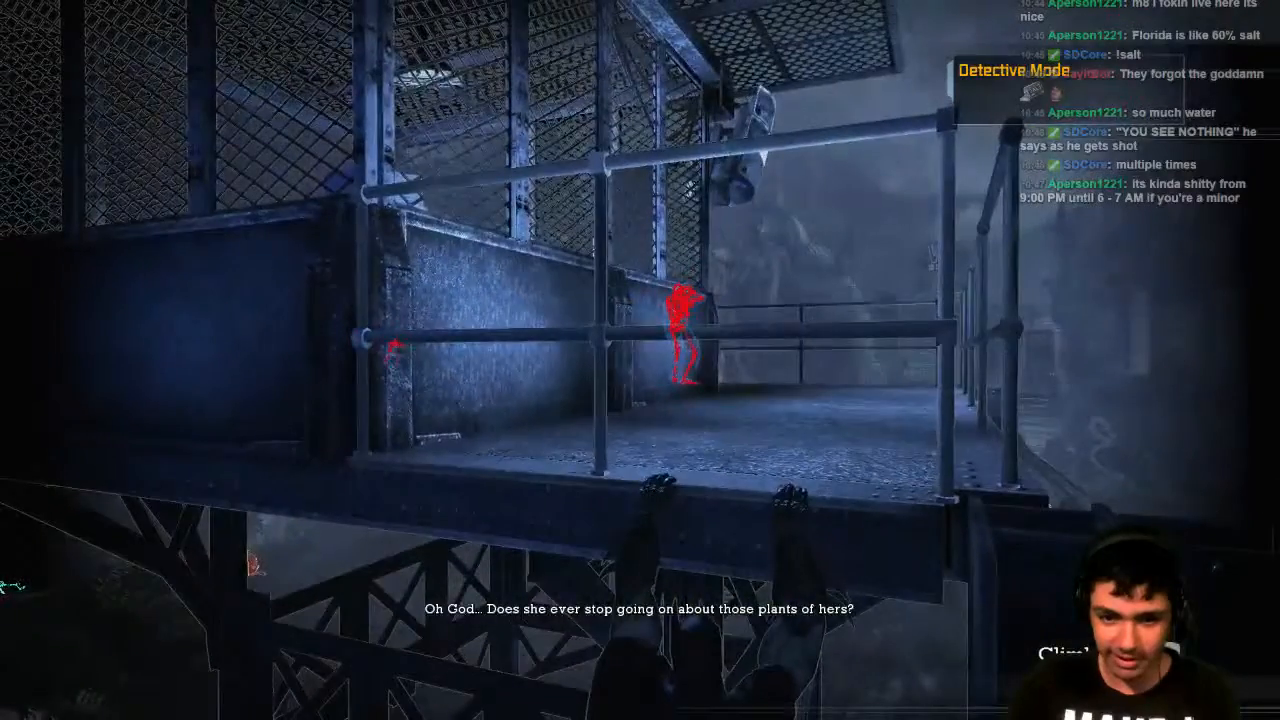
pyautogui.moveTo(640, 360)
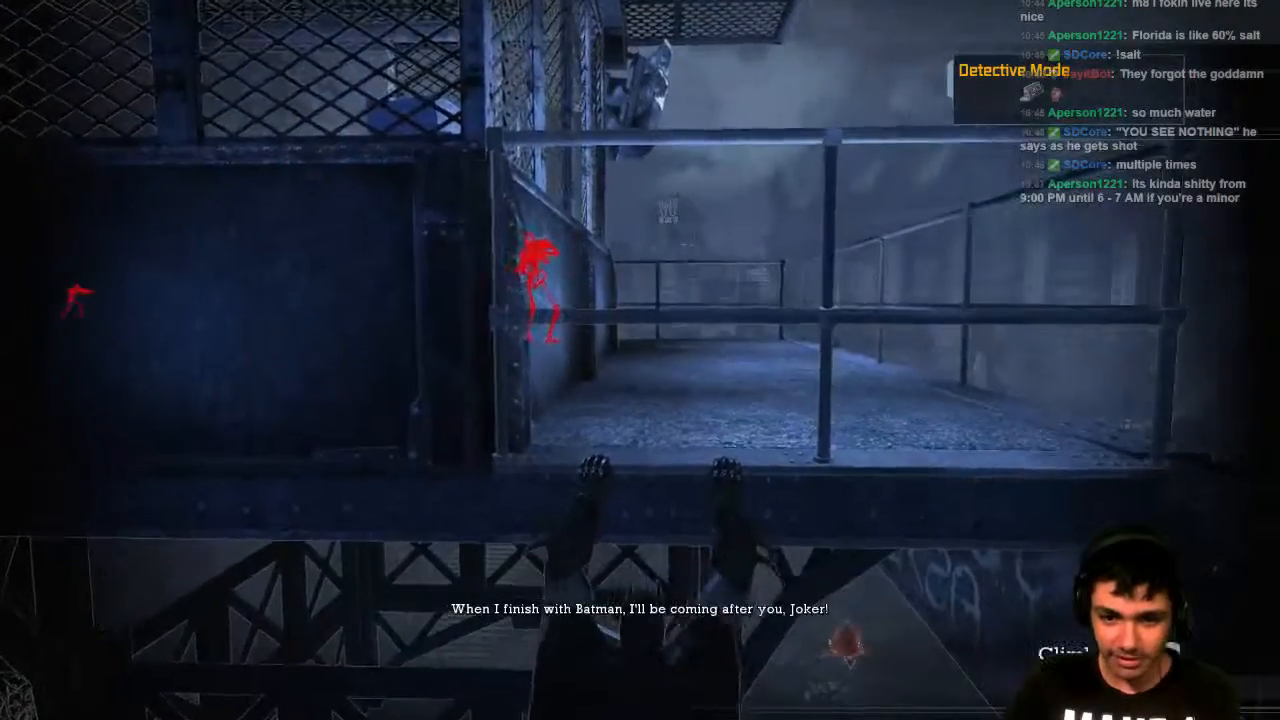